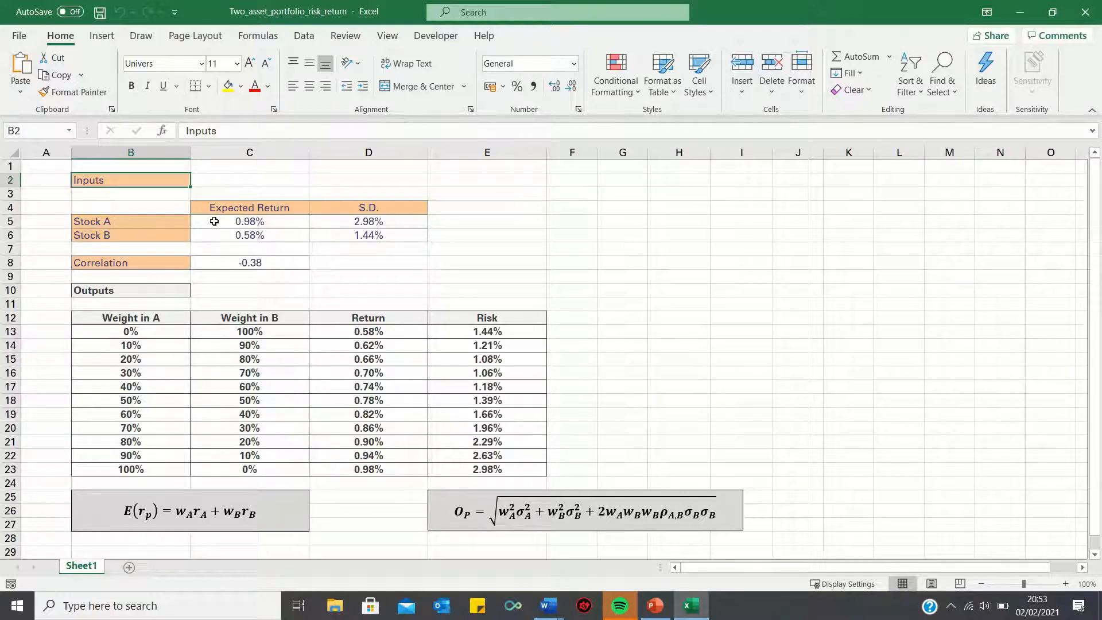
pyautogui.moveTo(217, 229)
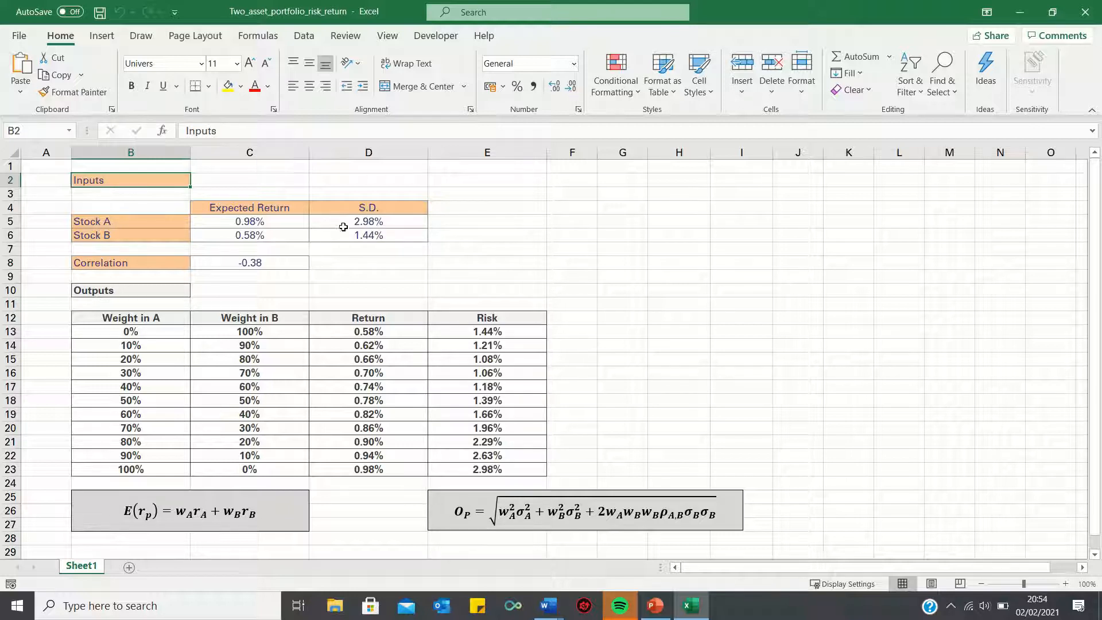
pyautogui.moveTo(334, 235)
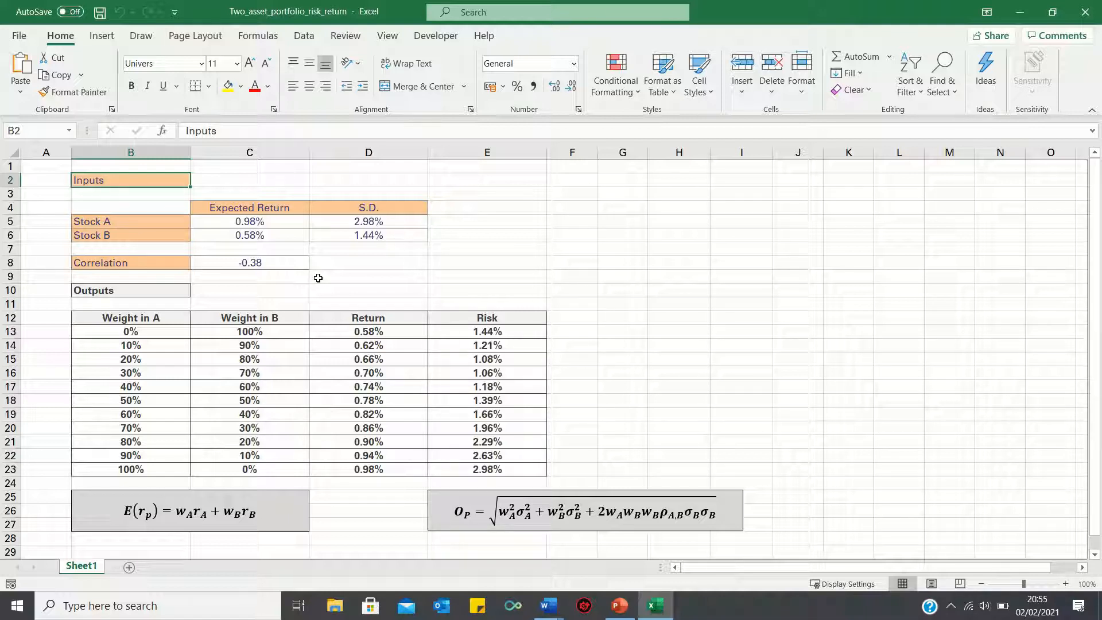
# Step: Delete the existing Return and Risk results in D13:E23
pyautogui.press('Delete')
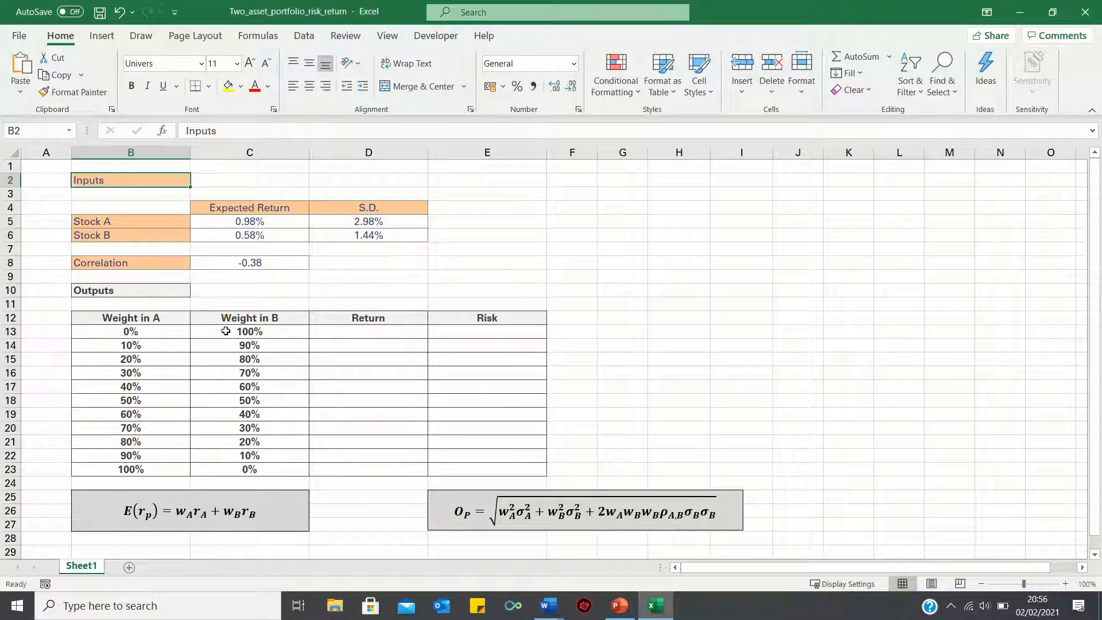
pyautogui.moveTo(166, 337)
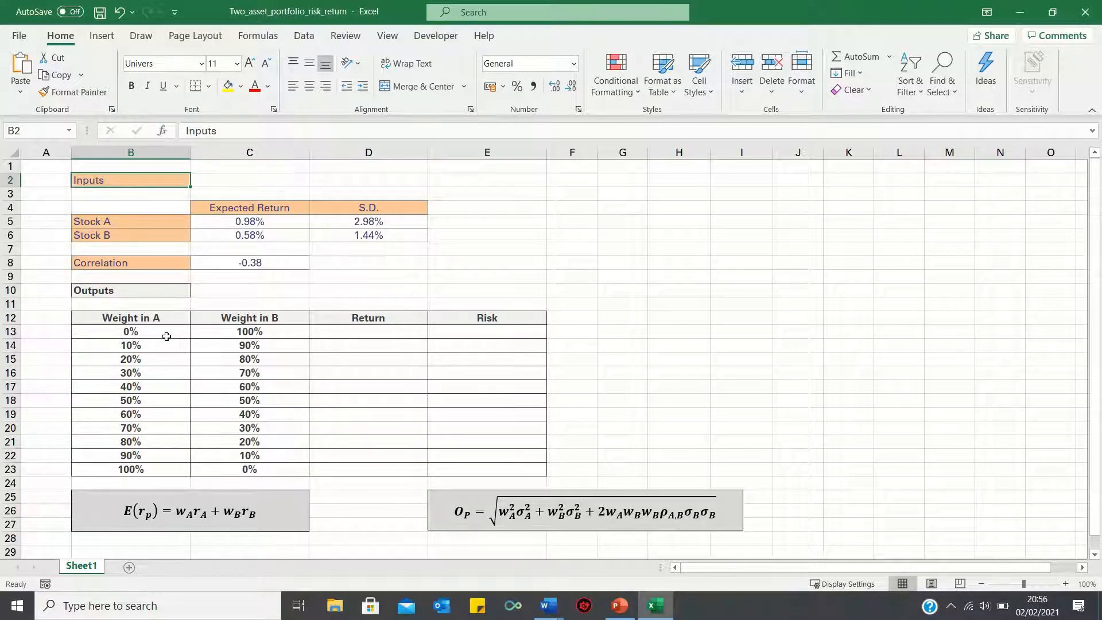
pyautogui.moveTo(212, 338)
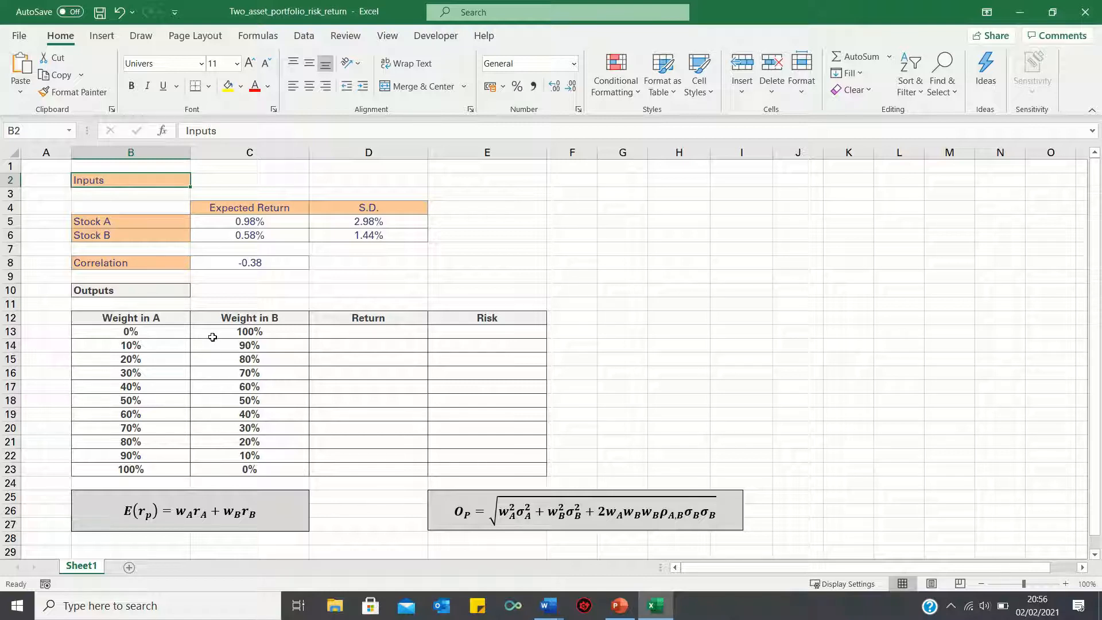
pyautogui.moveTo(165, 351)
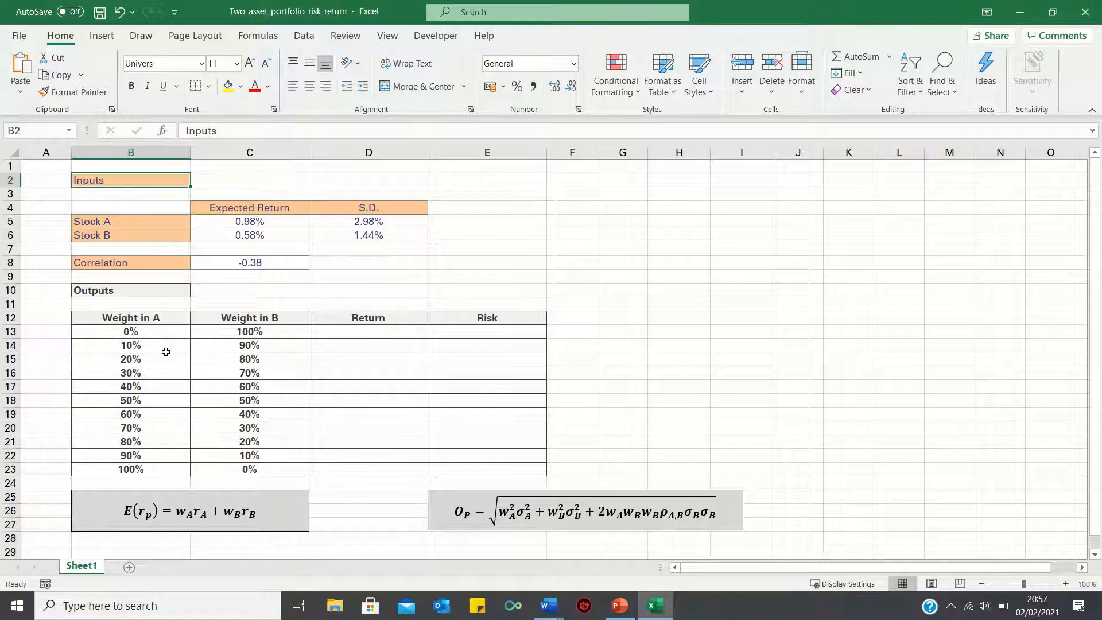
pyautogui.moveTo(222, 348)
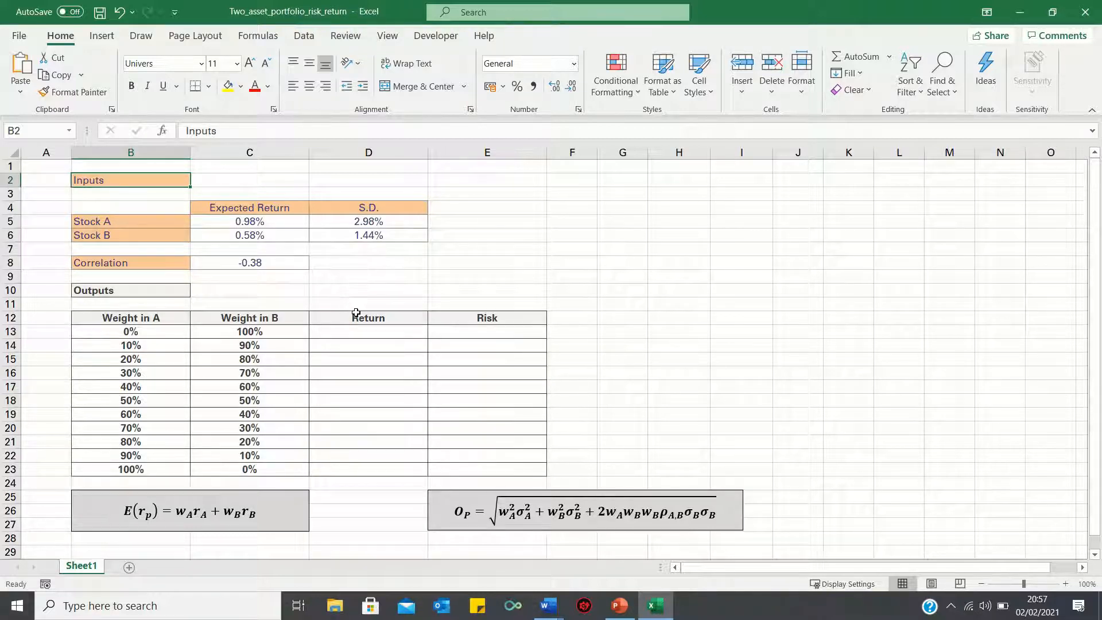
pyautogui.moveTo(354, 510)
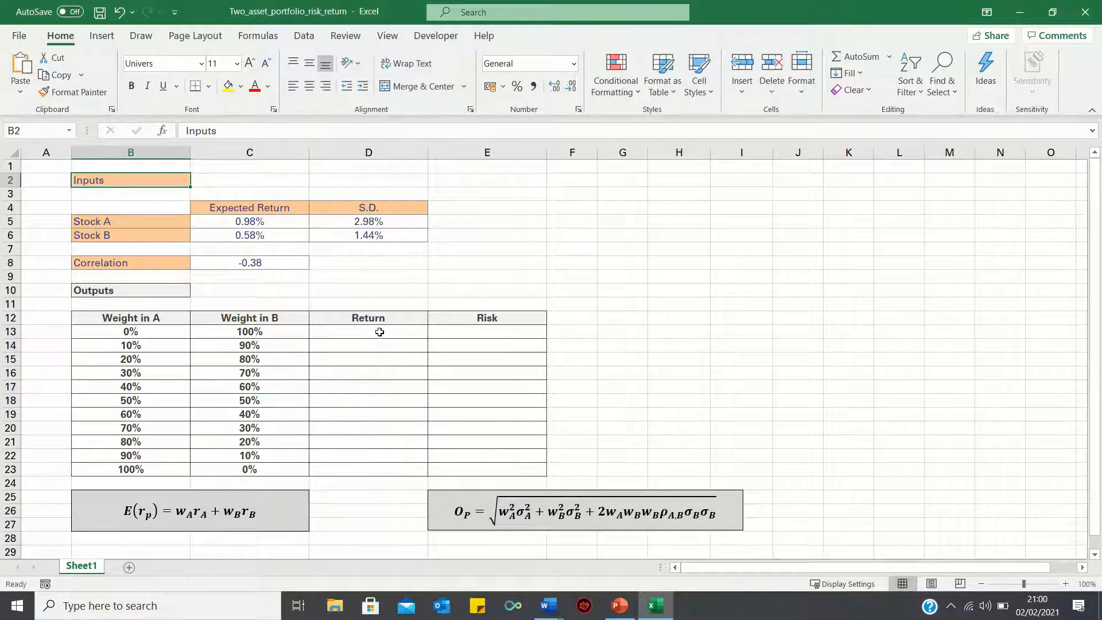
# Step: Begin a new formula in cell D13 with an equals sign
pyautogui.write('=')
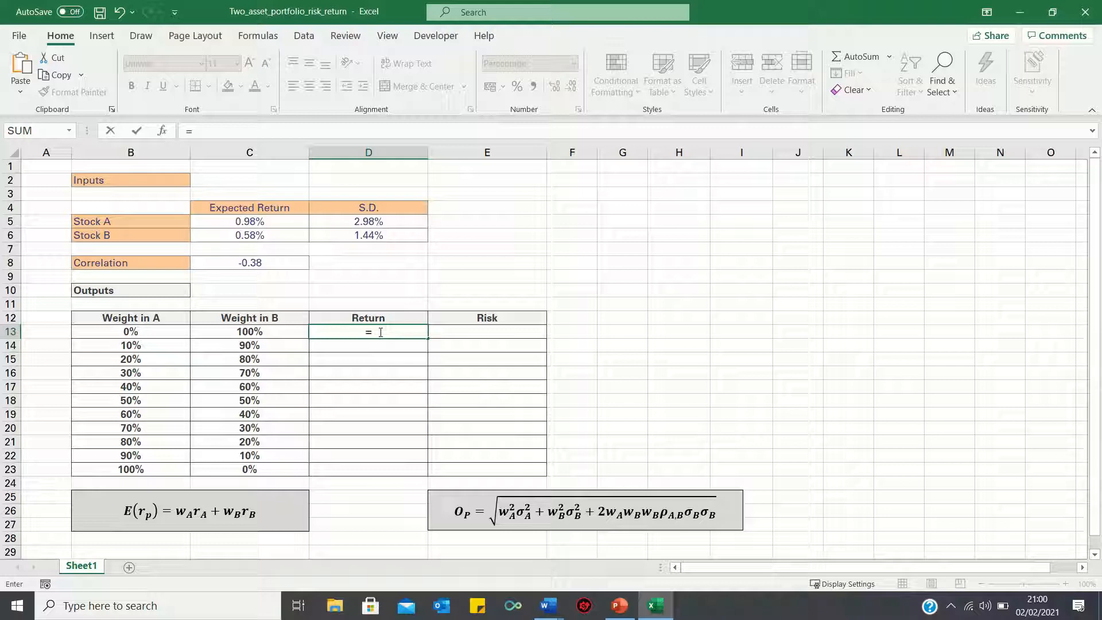
# Step: Complete =B13*C5+C13*C6 in D13 with absolute expected-return references, showing 0.58%
pyautogui.click(131, 332)
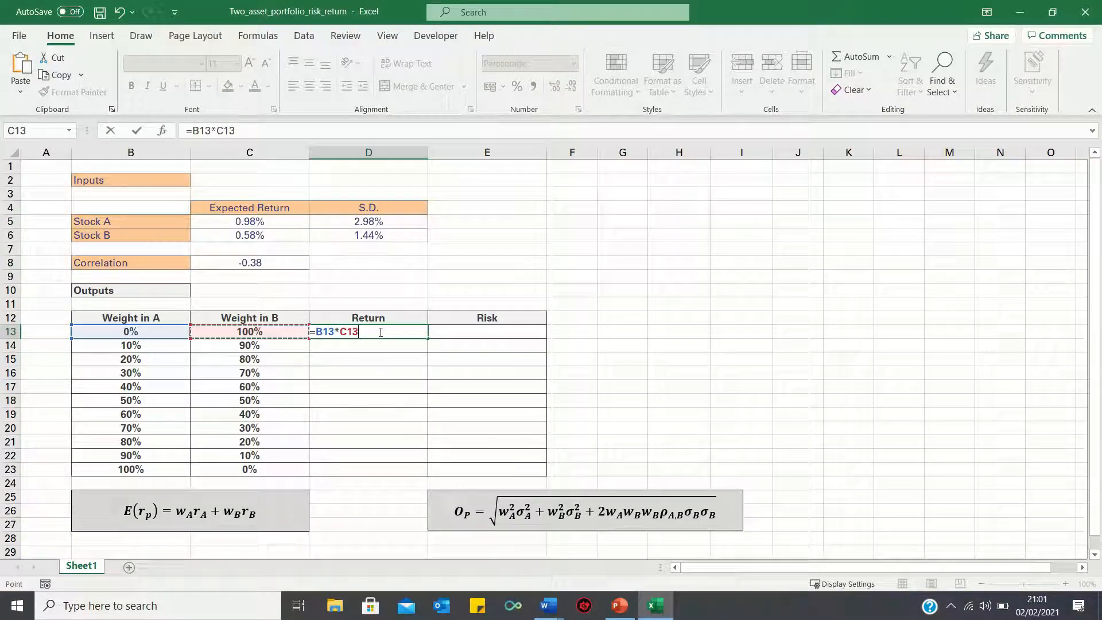
pyautogui.click(249, 222)
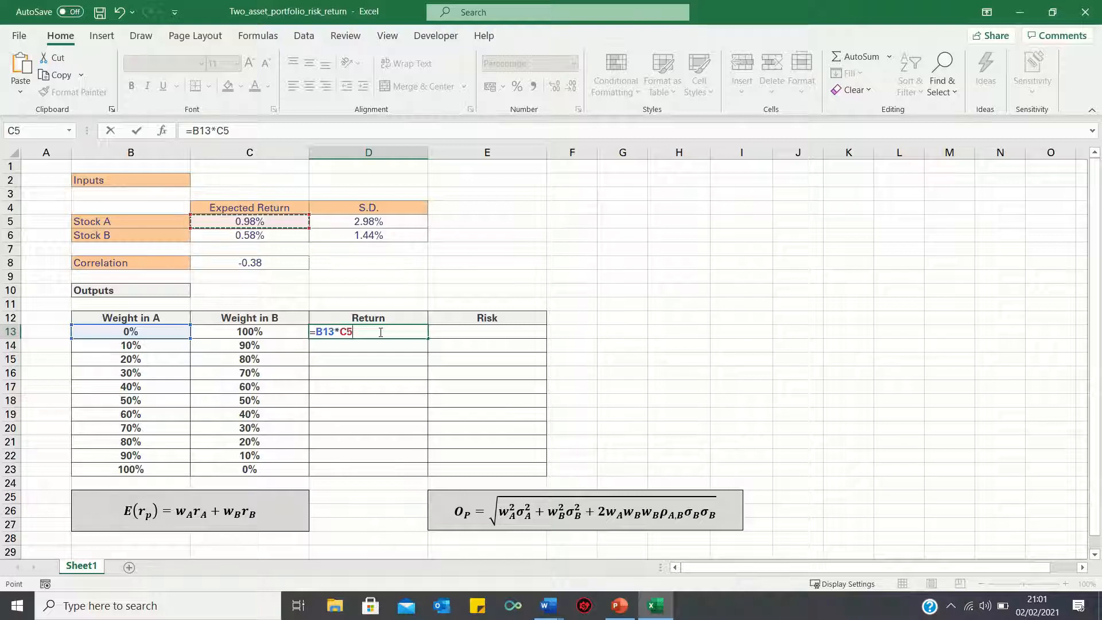
pyautogui.write('+C13*C13')
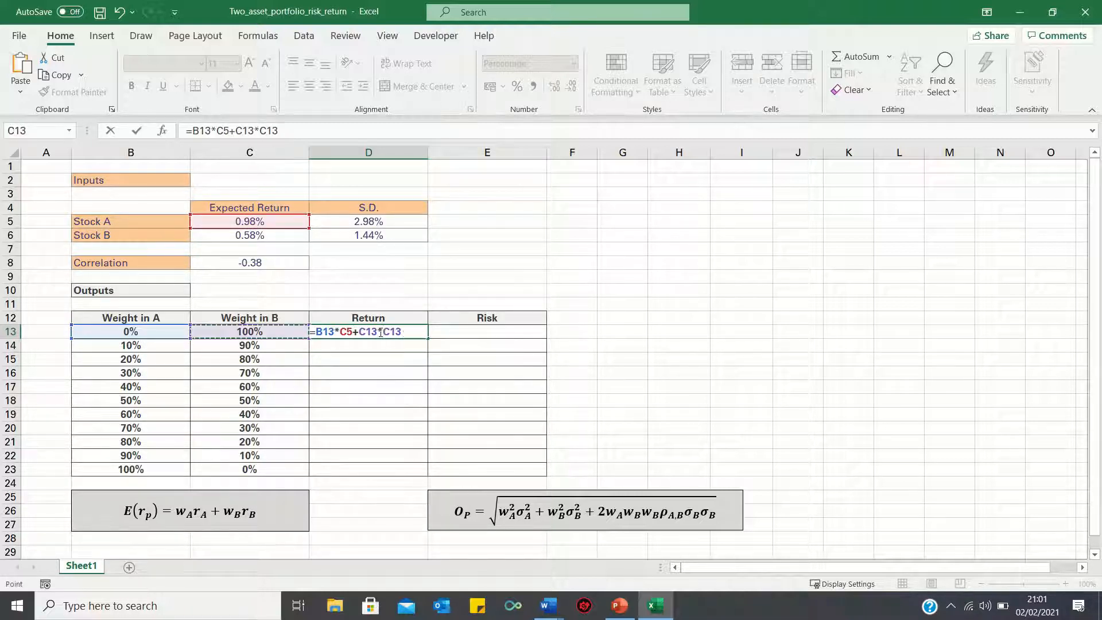
pyautogui.click(248, 235)
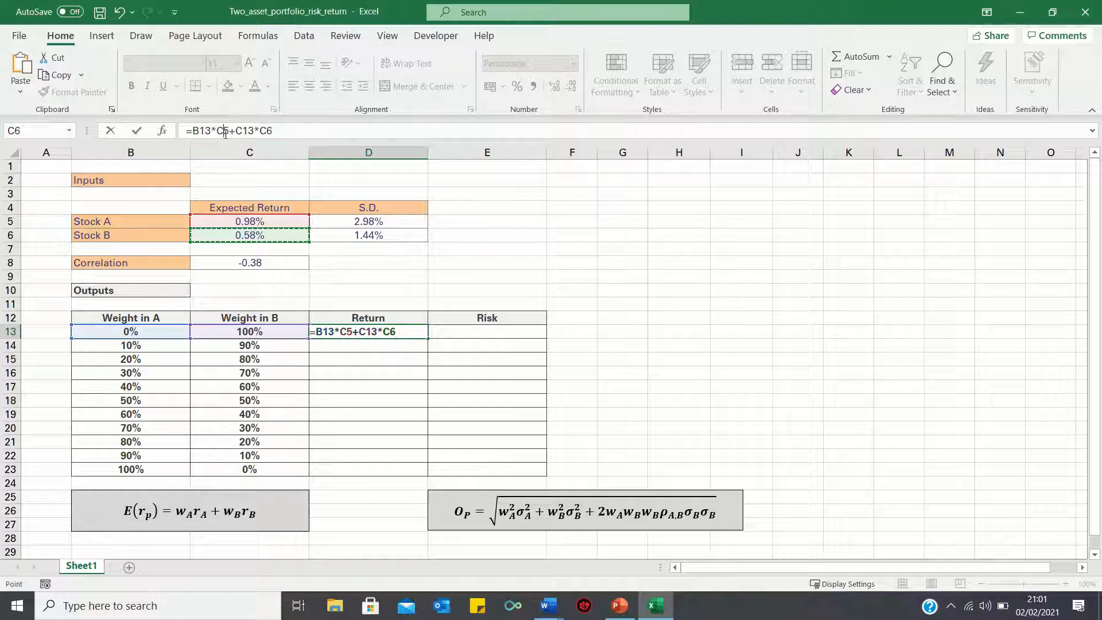
pyautogui.press('f4')
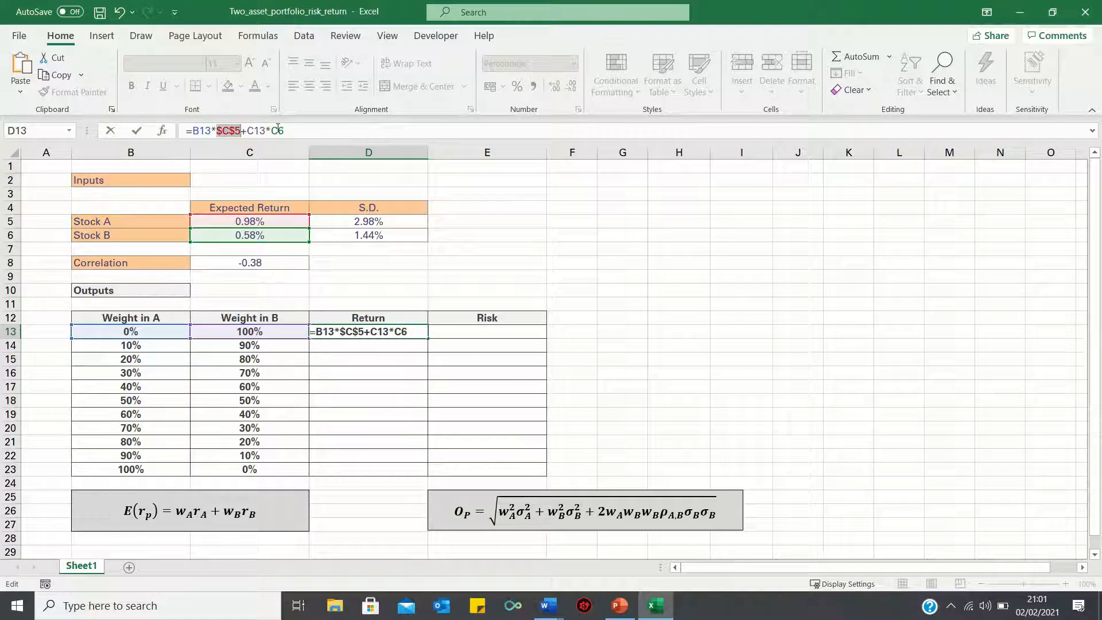
pyautogui.press('Enter')
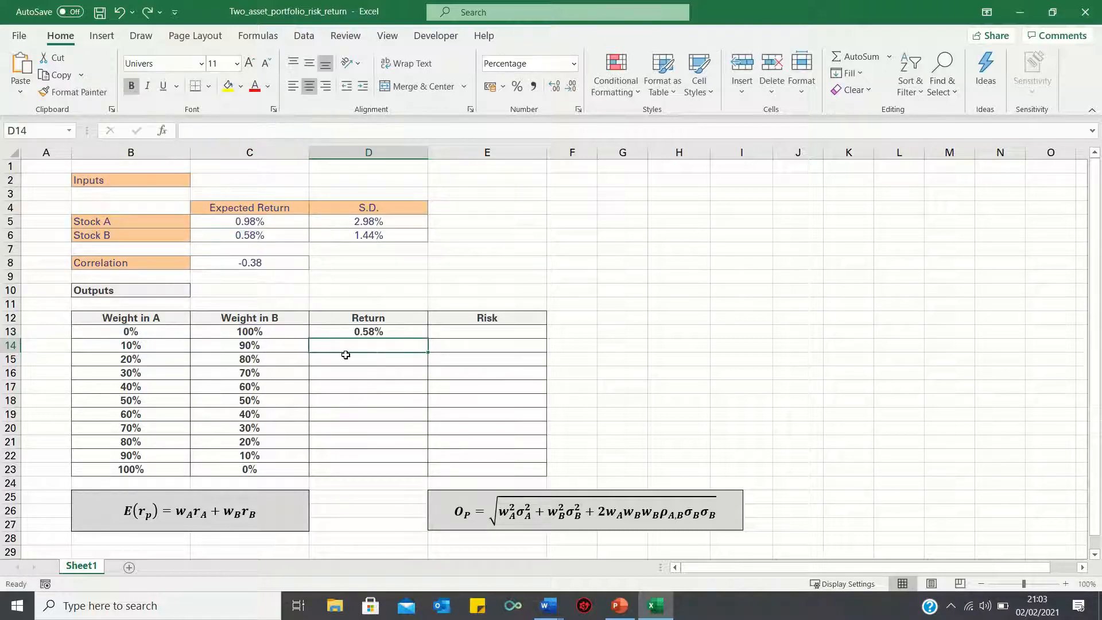
pyautogui.click(369, 331)
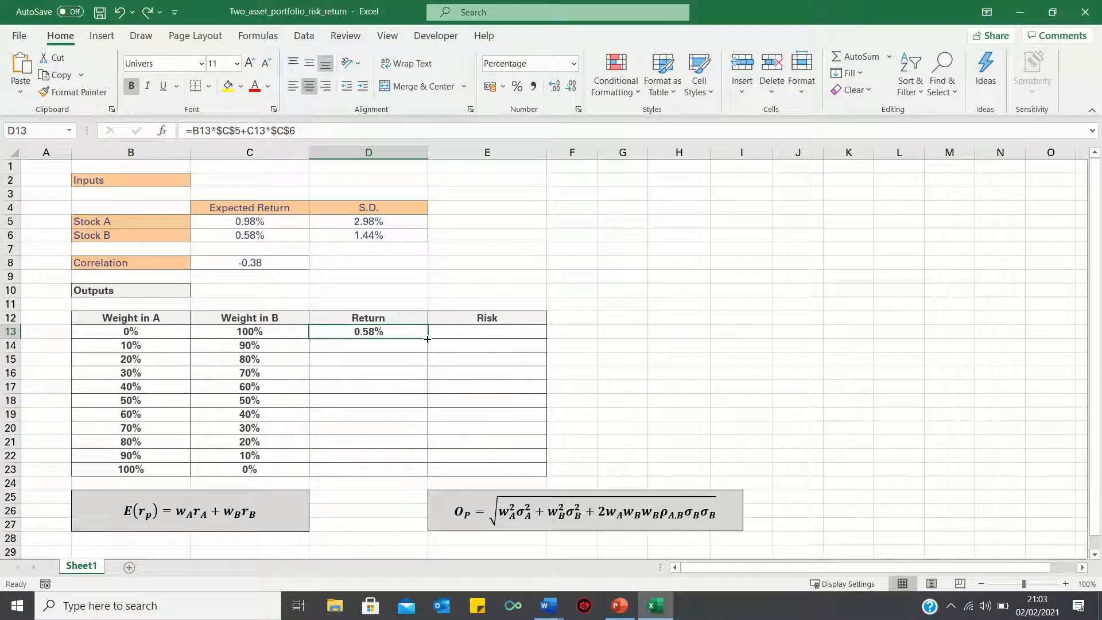
# Step: Copy D13's Return formula down to D23 and spot-check the copied results
pyautogui.moveTo(427, 338); pyautogui.dragTo(426, 469)
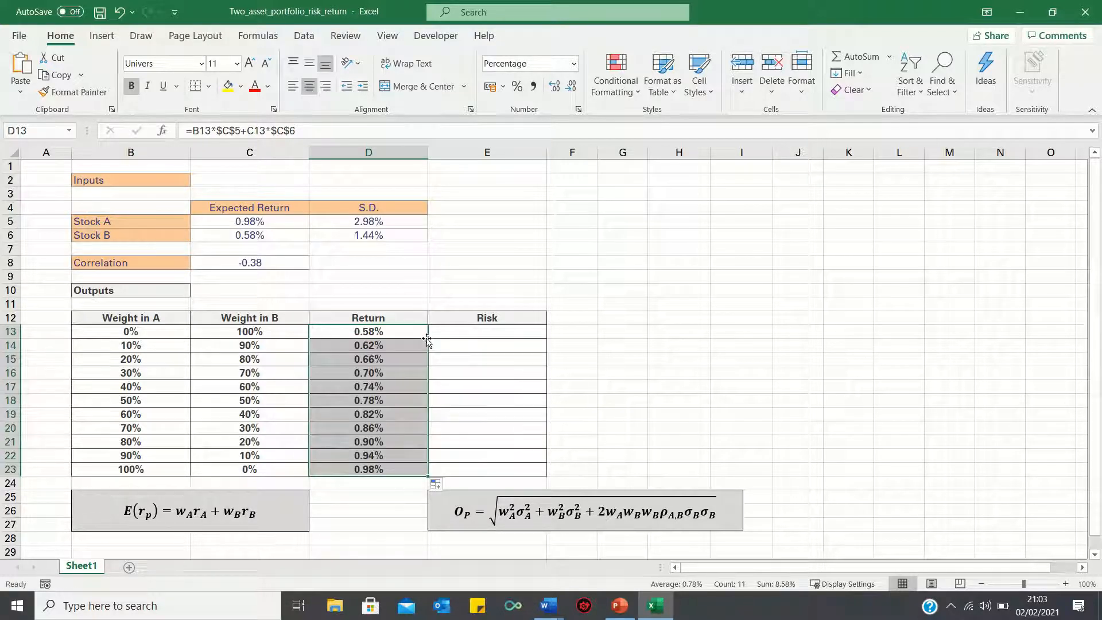
pyautogui.click(368, 345)
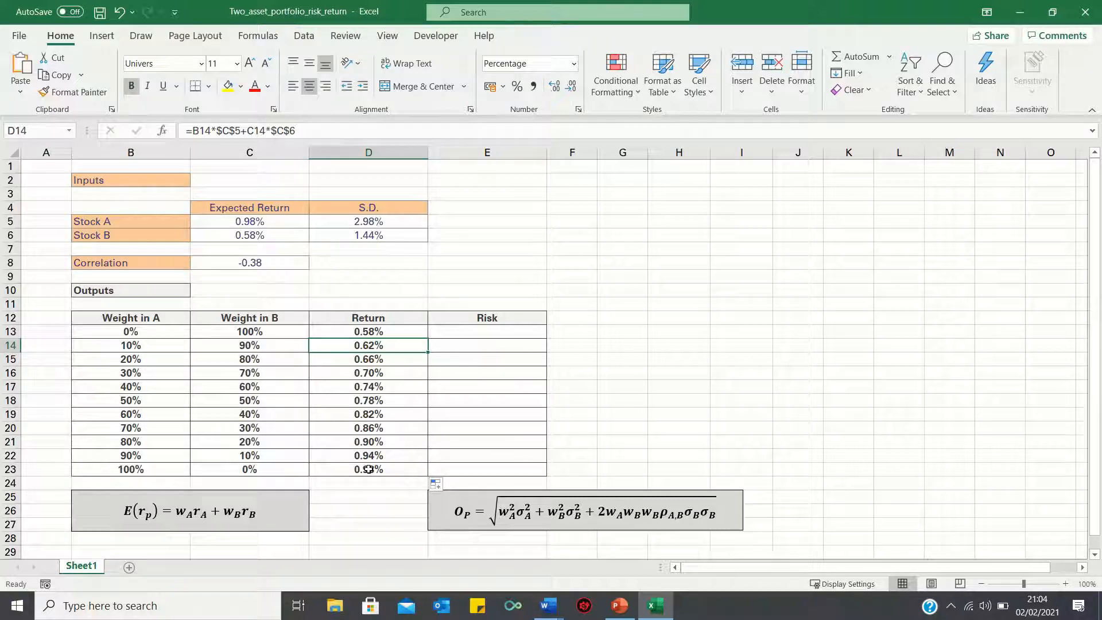
pyautogui.click(487, 331)
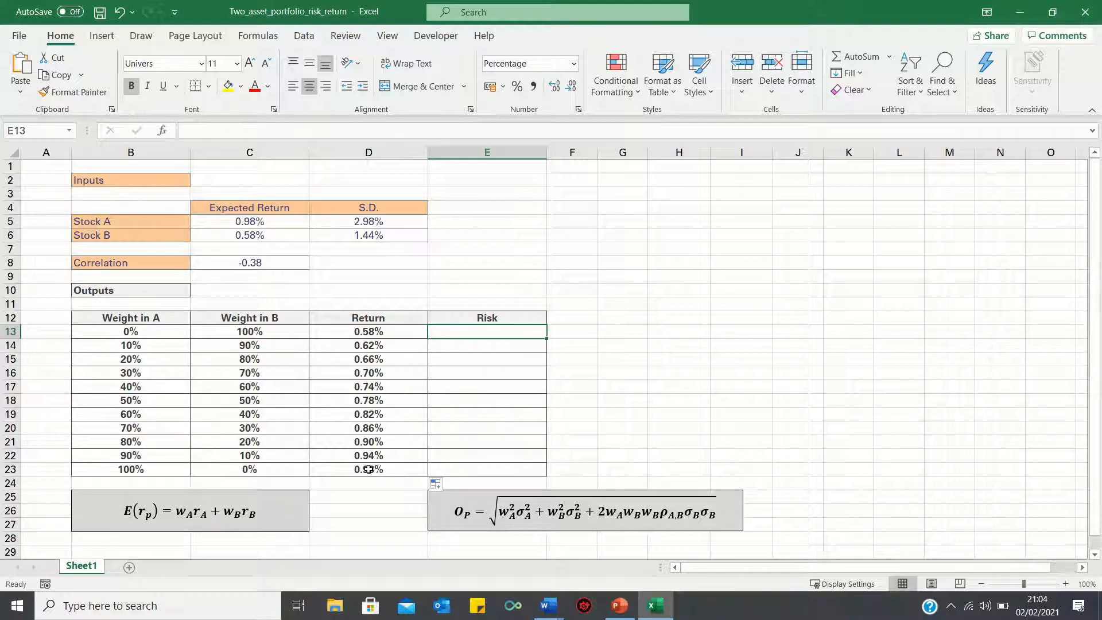
# Step: Enter the SQRT two-asset risk formula in E13 with anchored S.D. inputs, showing 1.44%
pyautogui.write('=sqrt(')
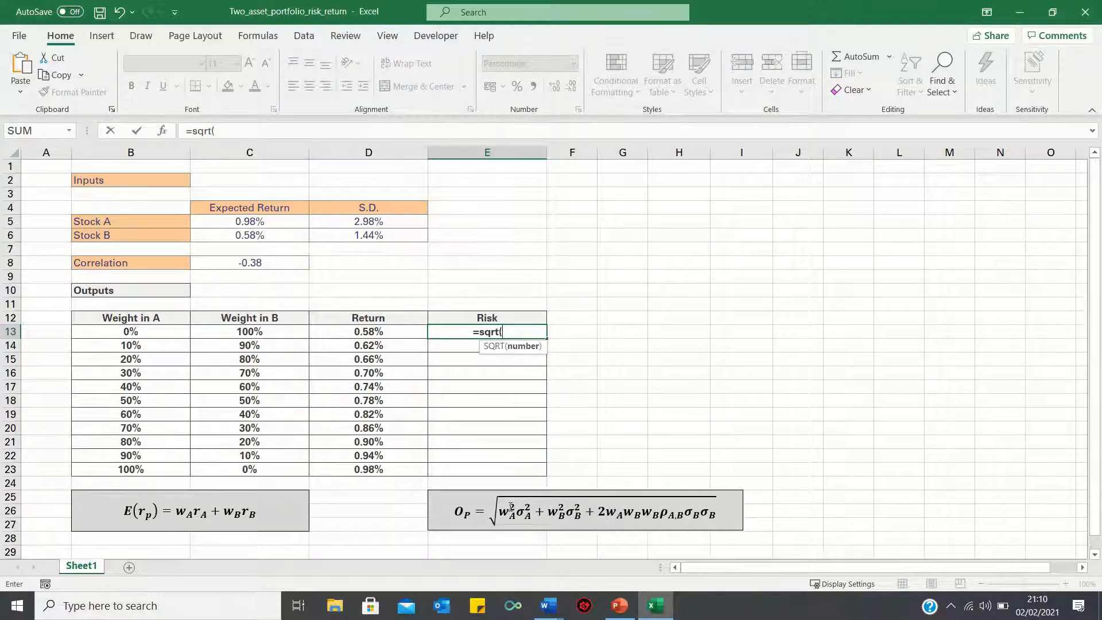
pyautogui.moveTo(151, 331)
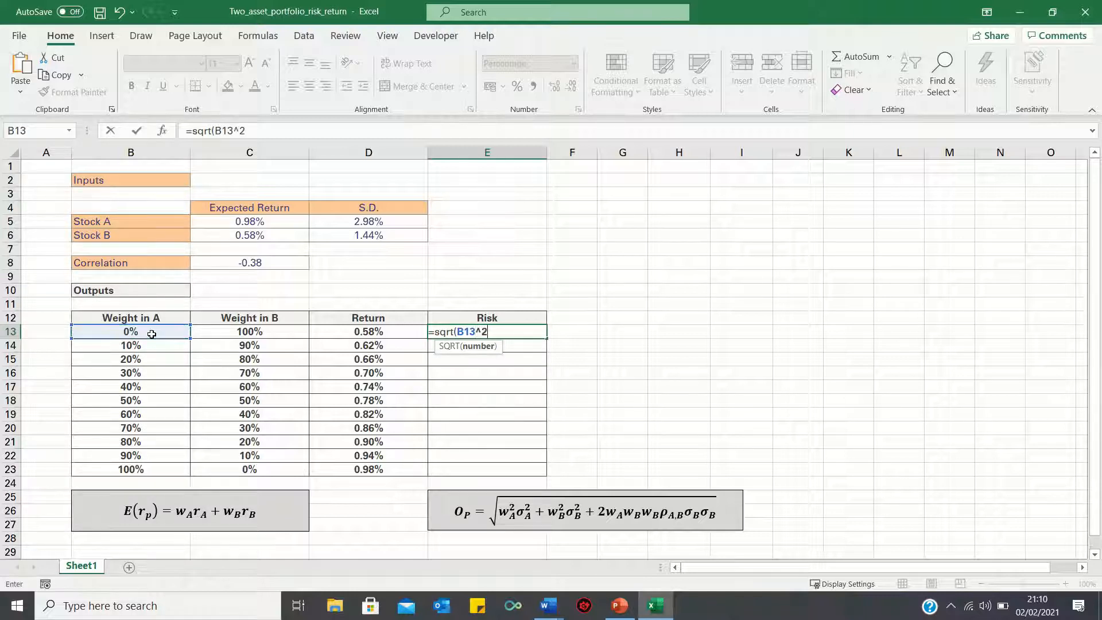
pyautogui.click(369, 222)
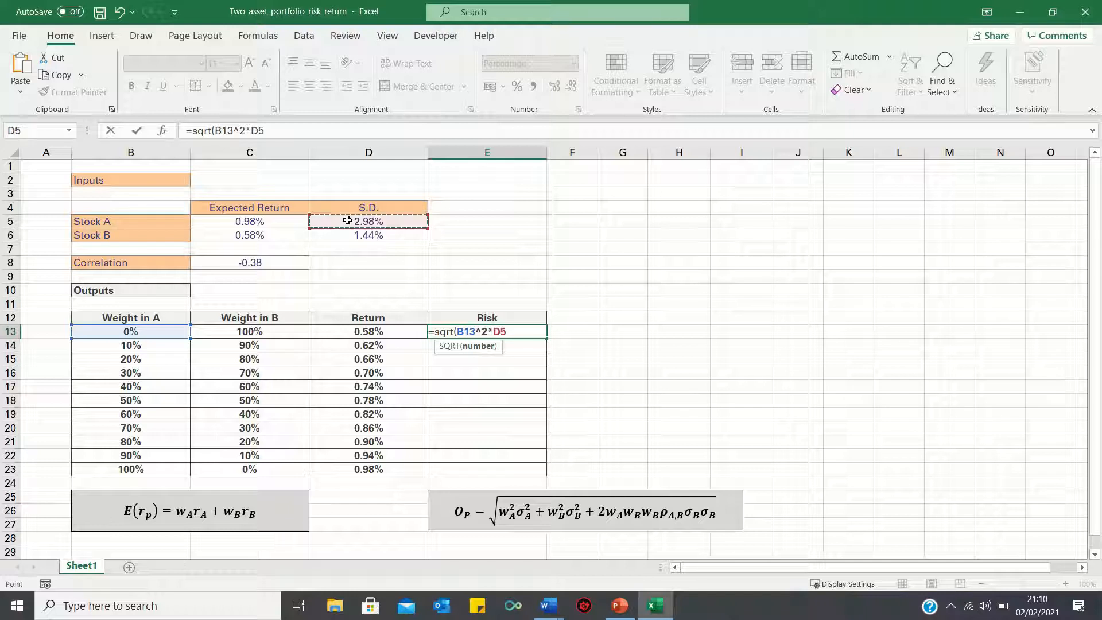
pyautogui.write('^2+')
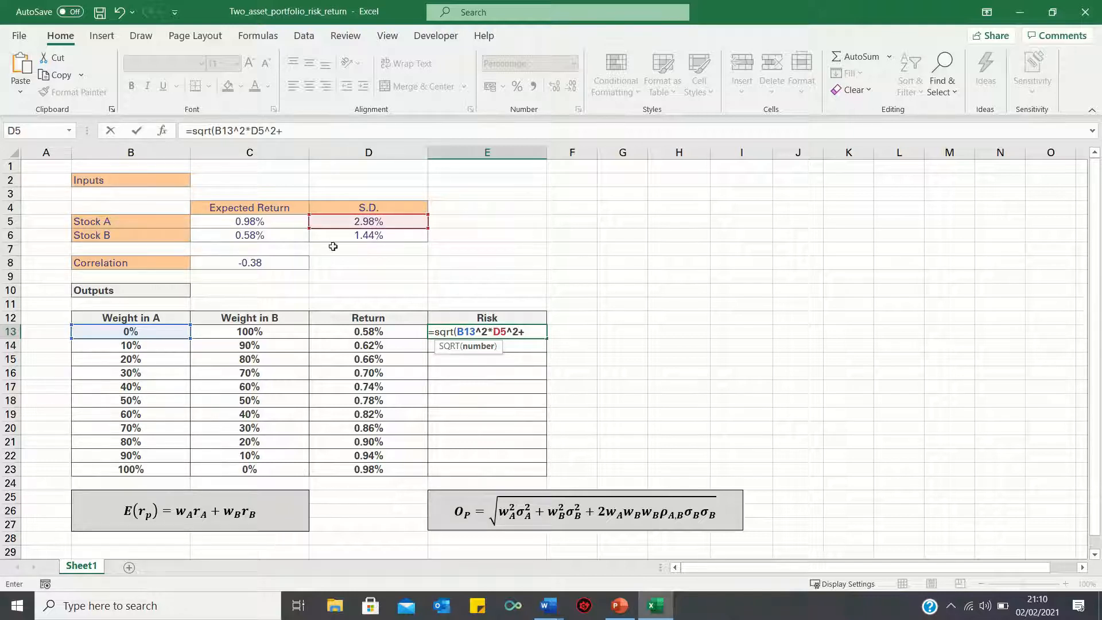
pyautogui.click(249, 331)
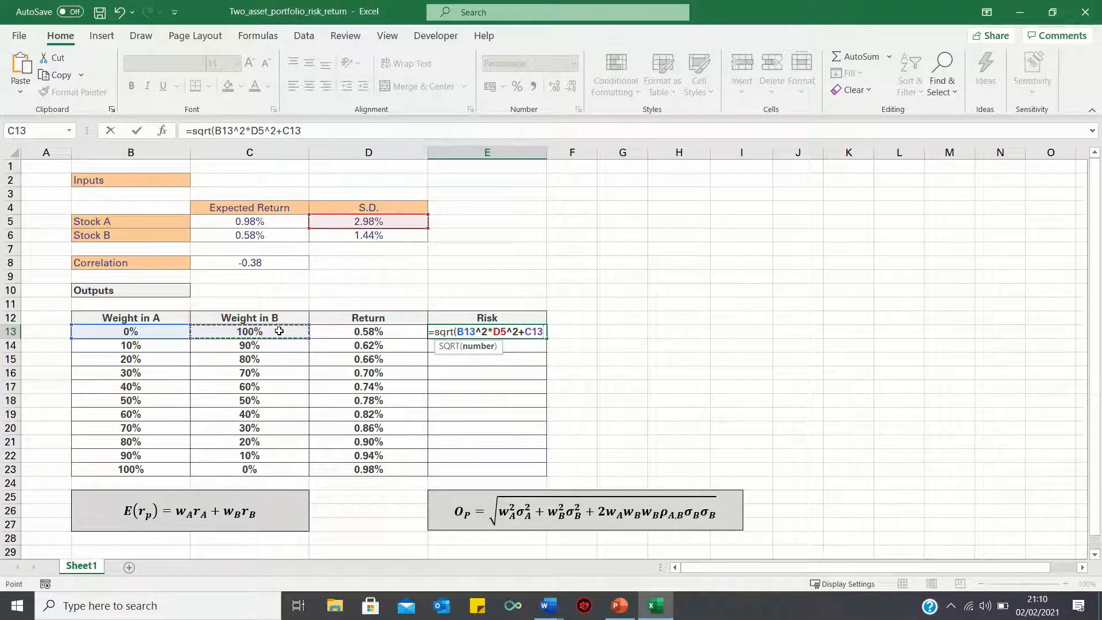
pyautogui.write('^2*')
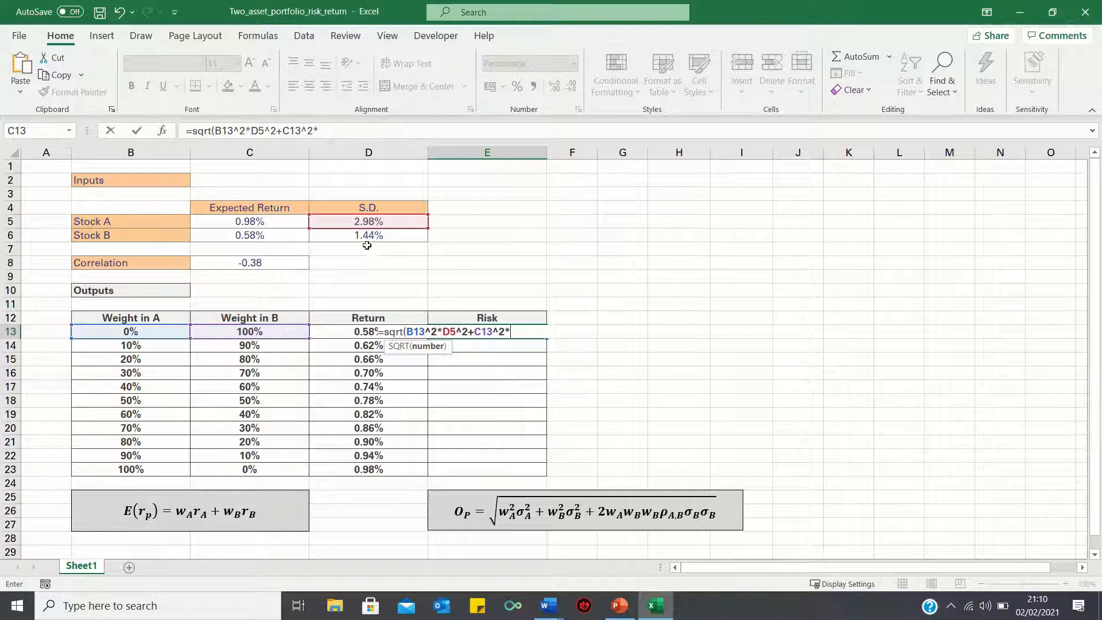
pyautogui.click(368, 236)
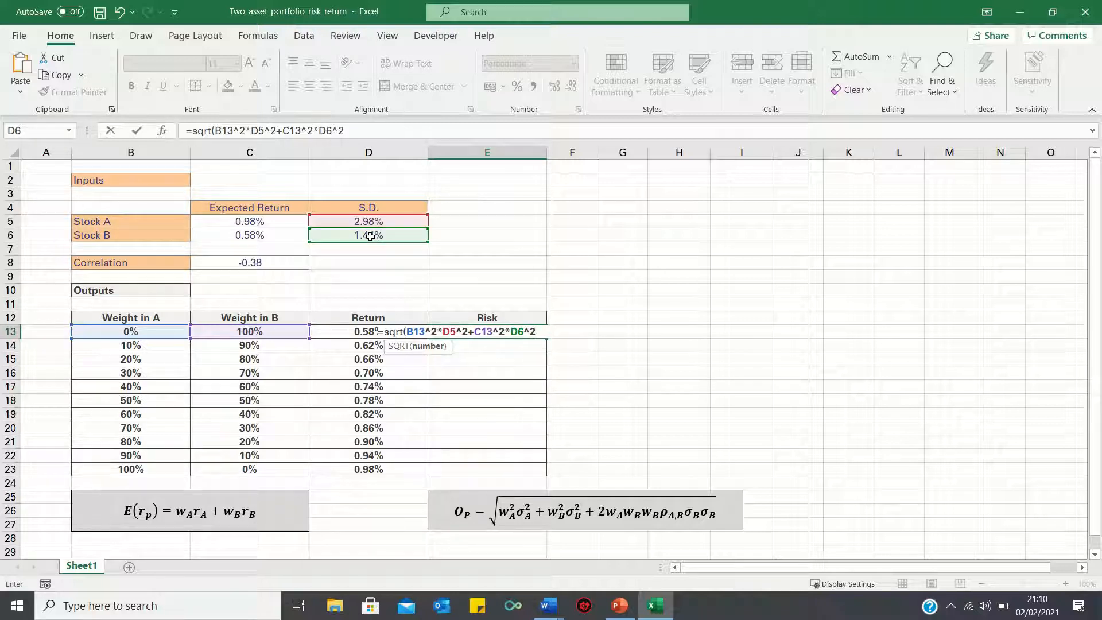
pyautogui.write('+2*B13')
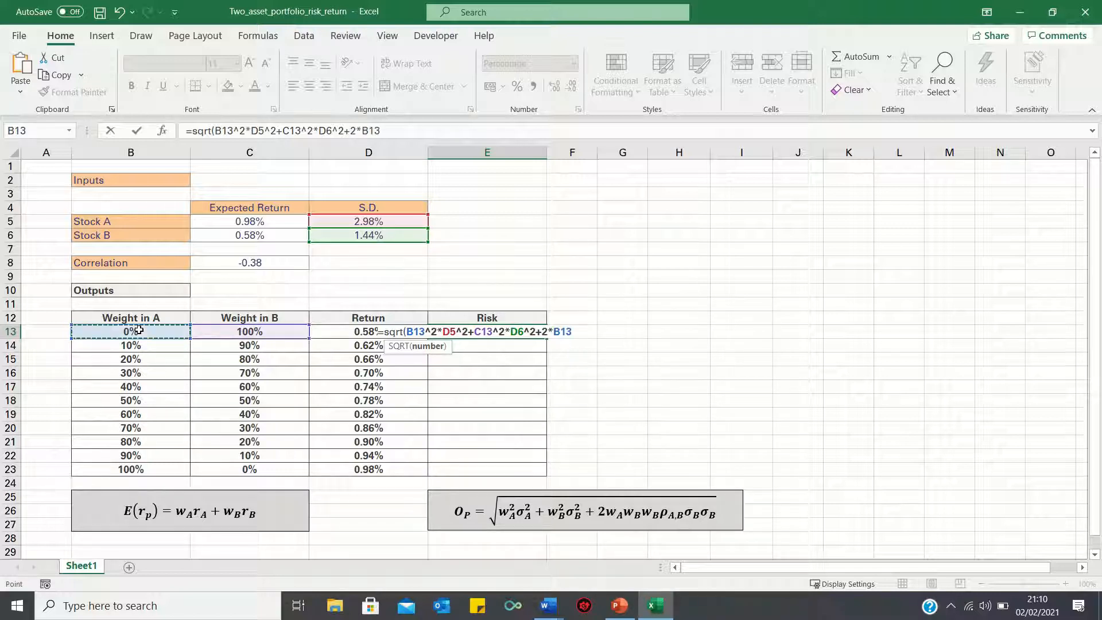
pyautogui.click(248, 331)
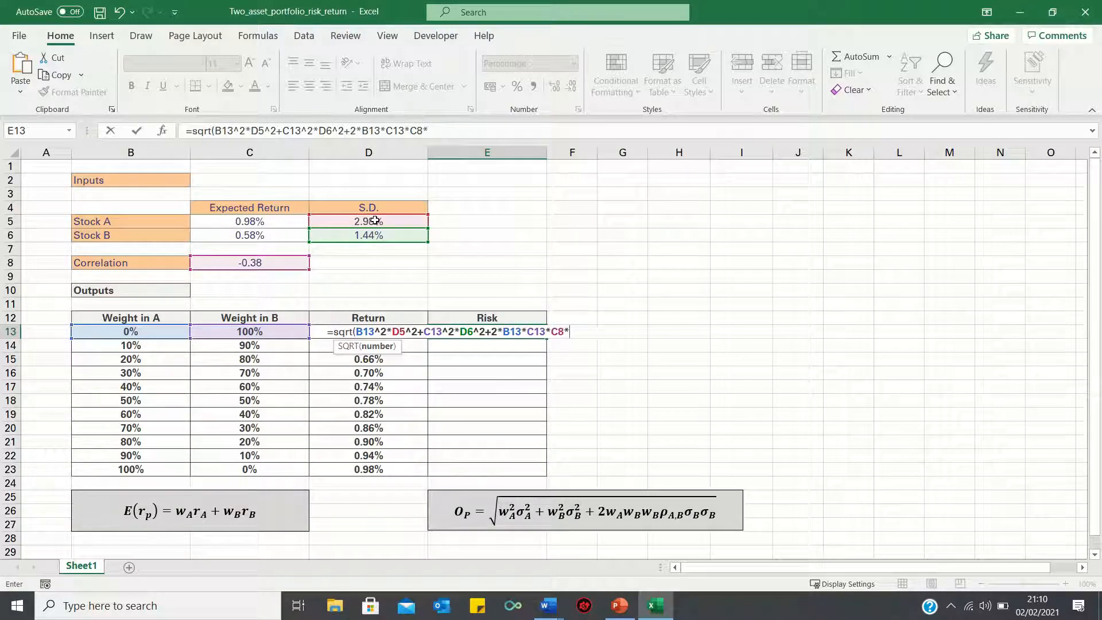
pyautogui.click(367, 222)
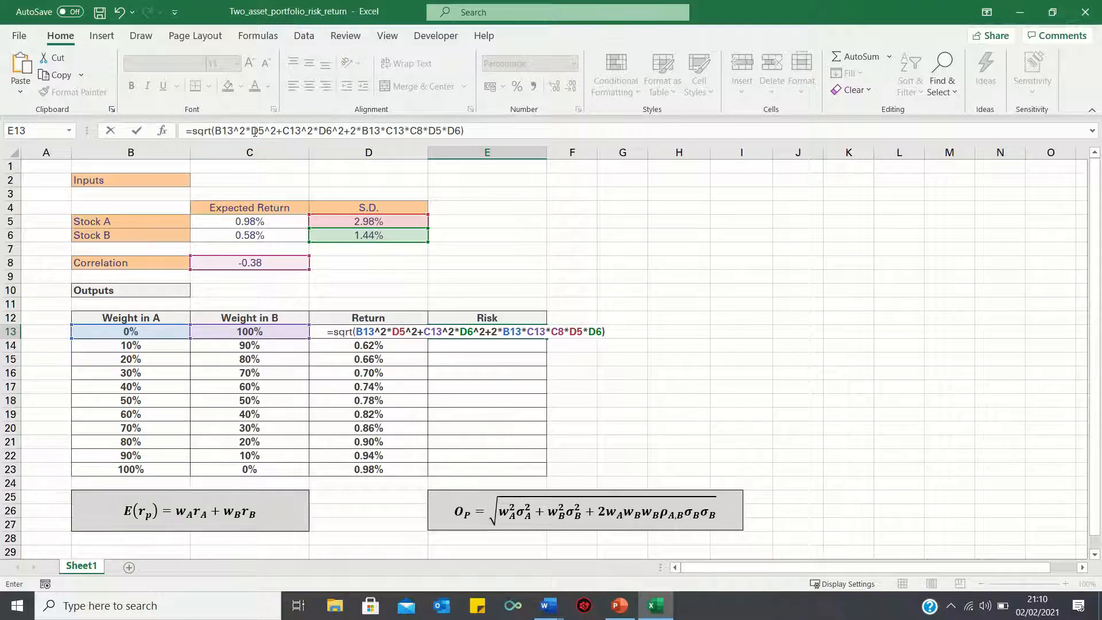
pyautogui.press('f4')
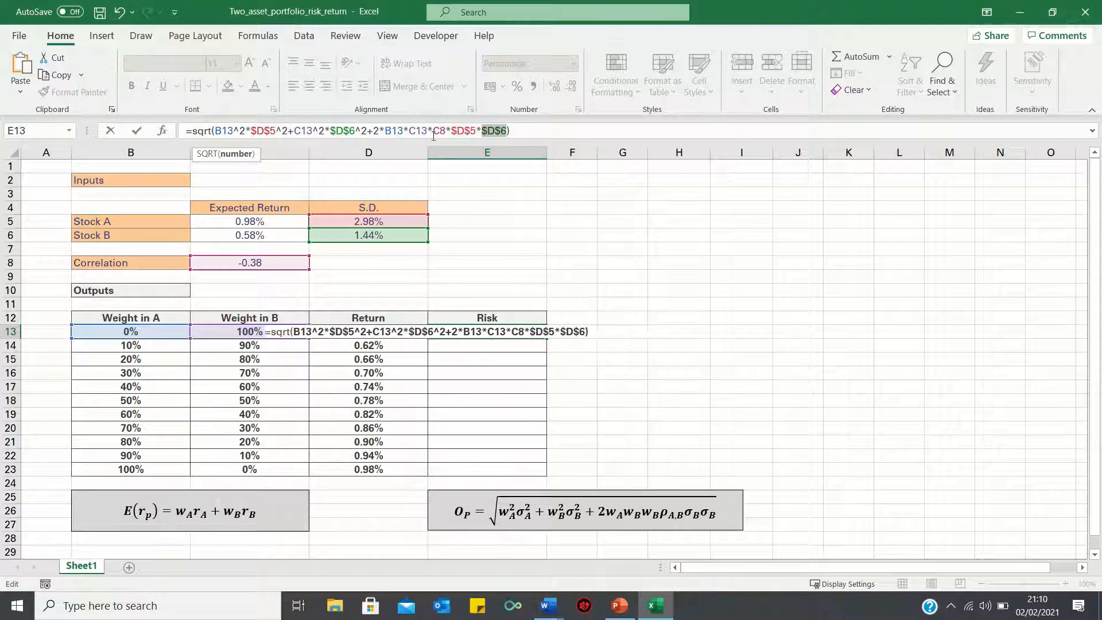
pyautogui.press('enter')
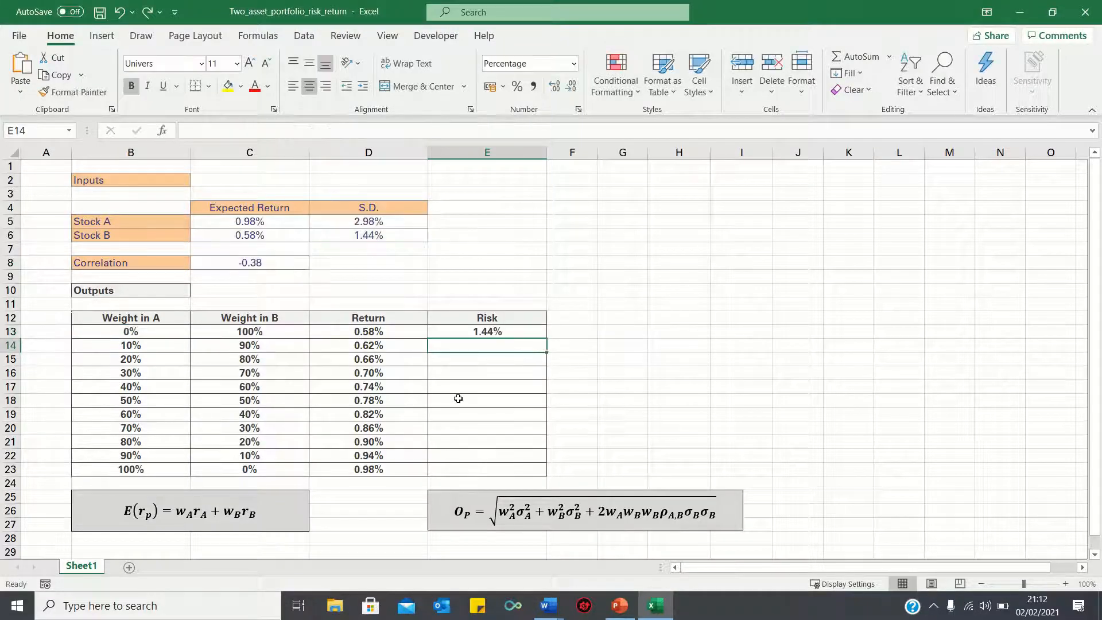
# Step: Copy E13's Risk formula down to E23 and check the 10% row
pyautogui.click(487, 331)
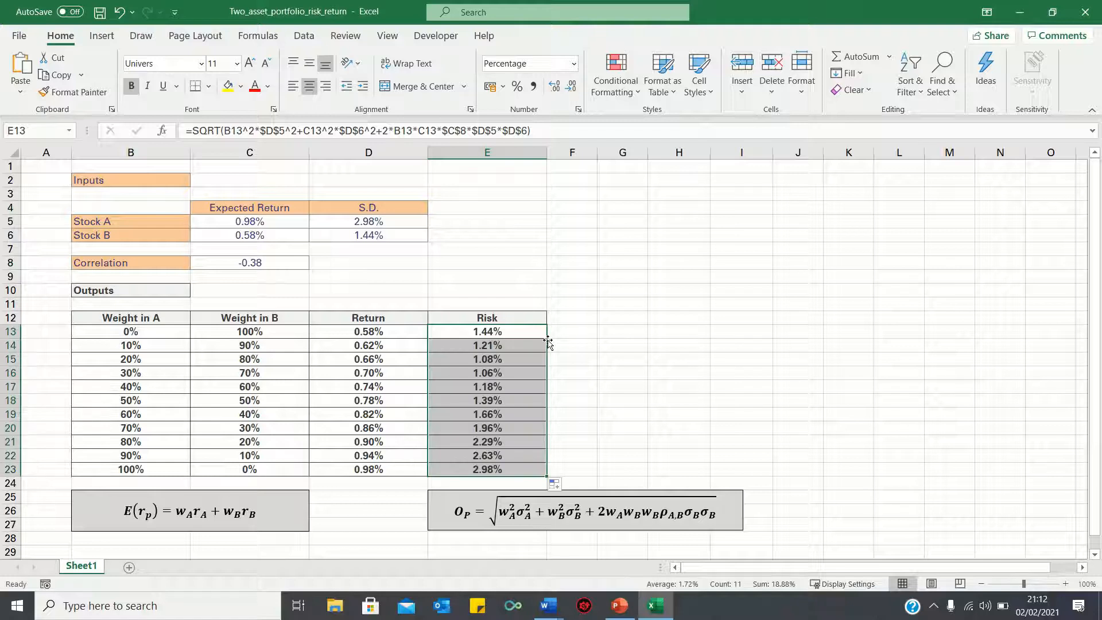
pyautogui.click(486, 345)
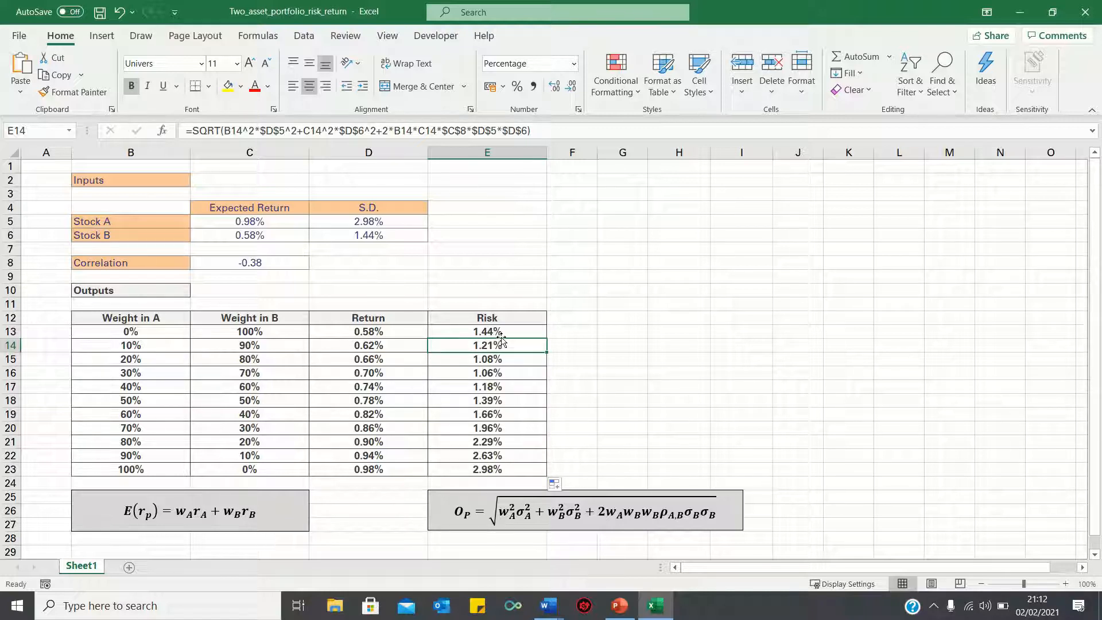
pyautogui.moveTo(506, 429)
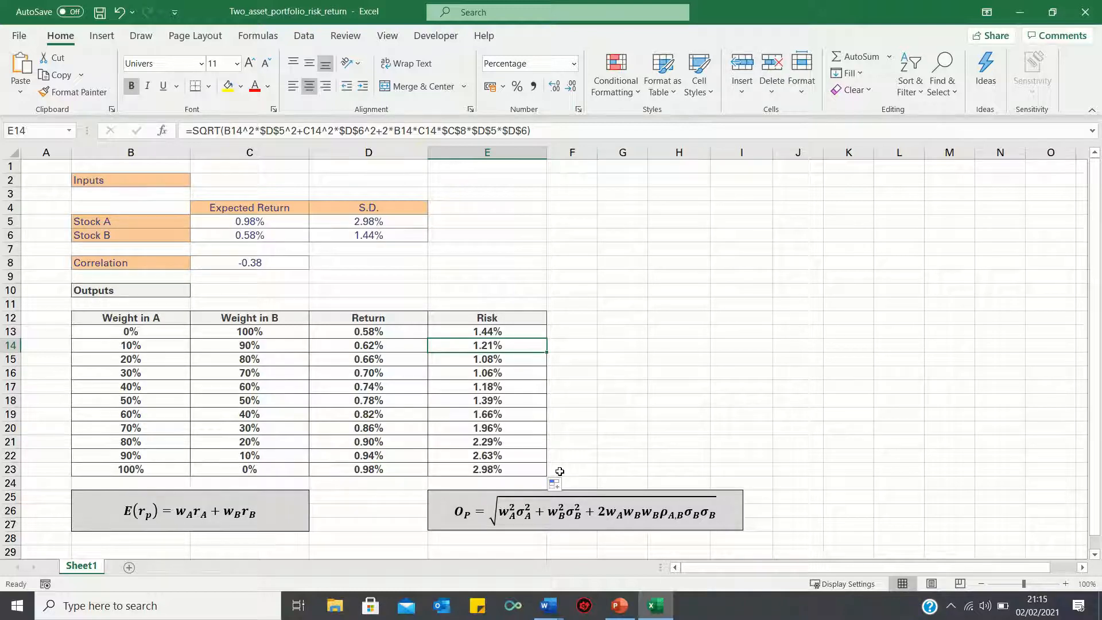
pyautogui.moveTo(260, 399)
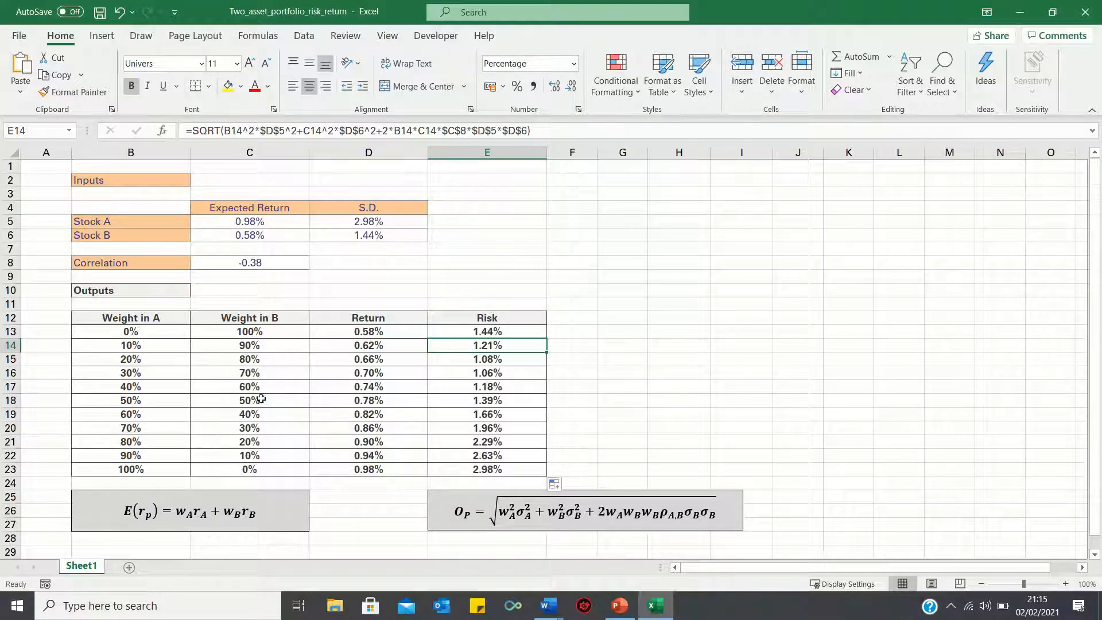
pyautogui.moveTo(169, 365)
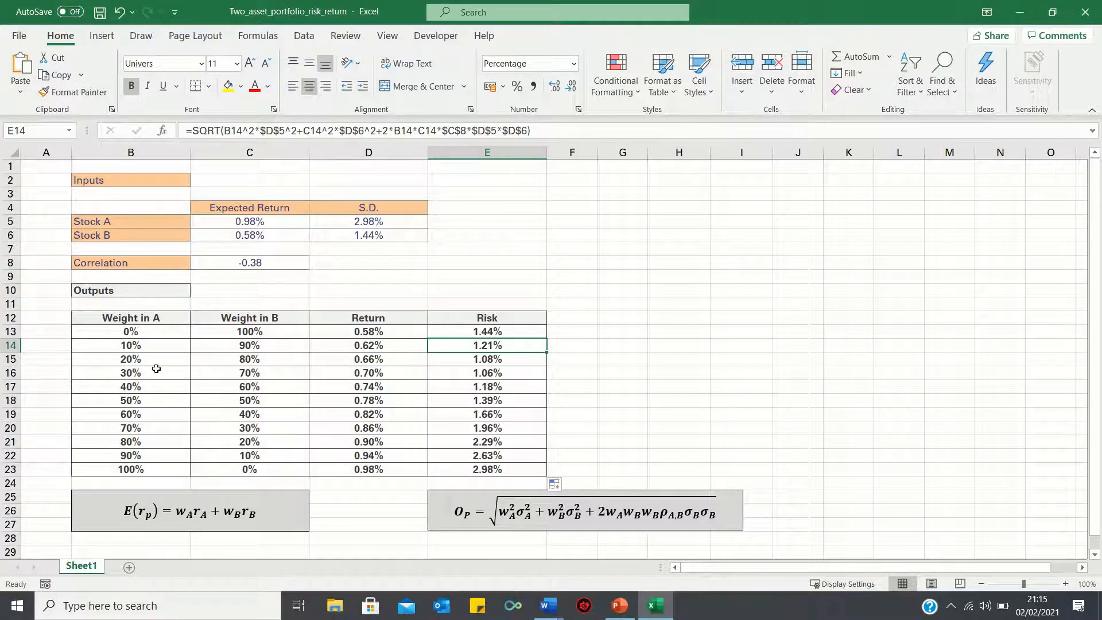
pyautogui.moveTo(156, 436)
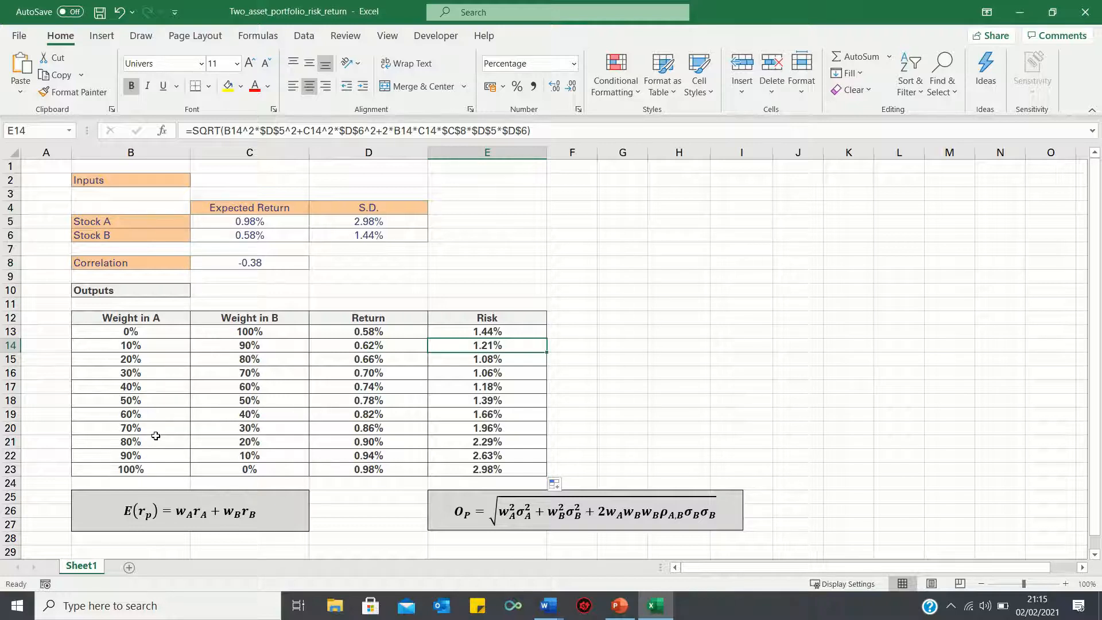